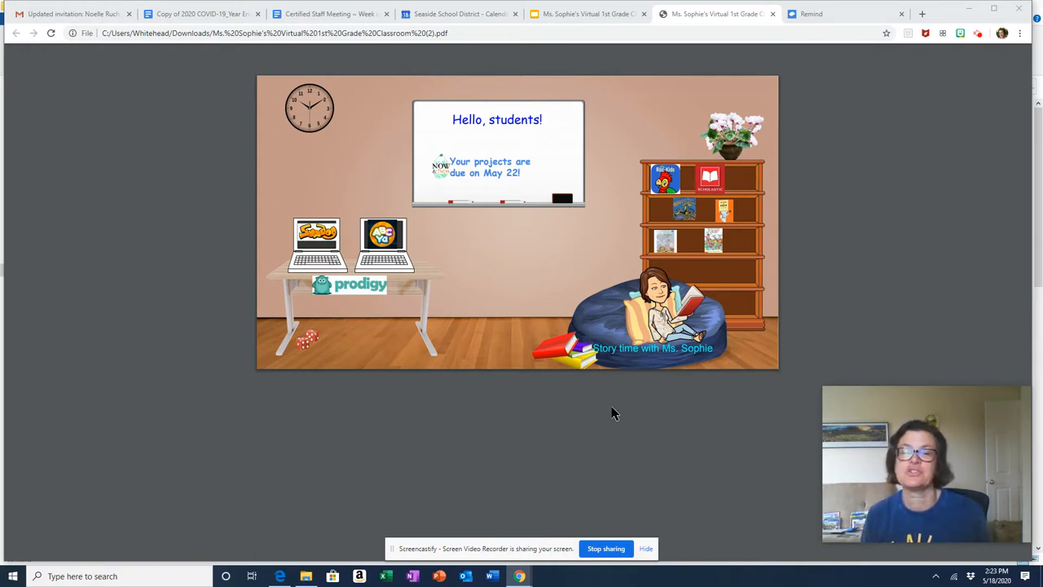
{"action": "mouse_move", "coordinate": [841, 76]}
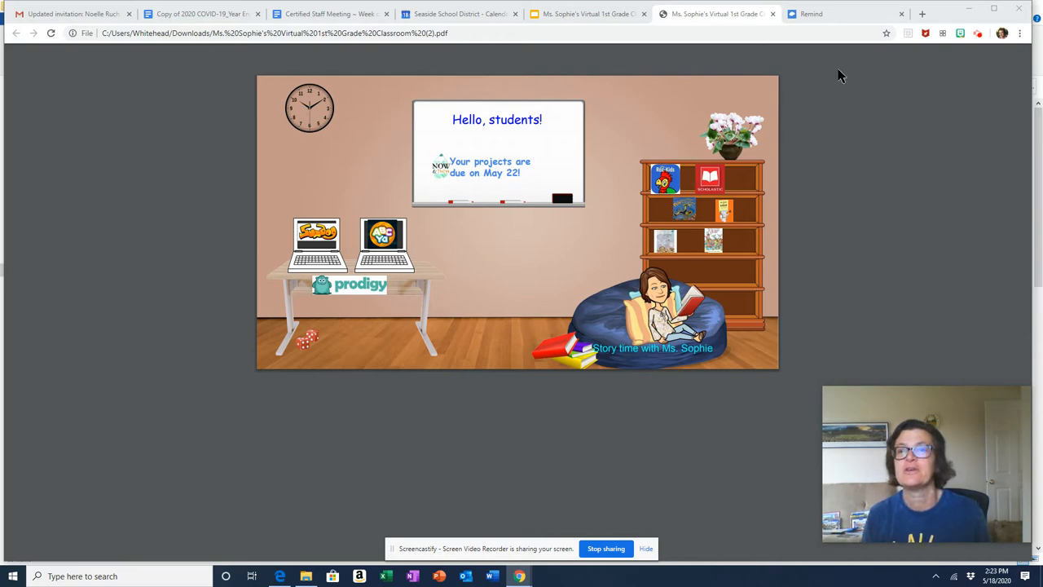
- Switch from the virtual classroom PDF to the Remind class conversation
{"action": "left_click", "coordinate": [810, 13]}
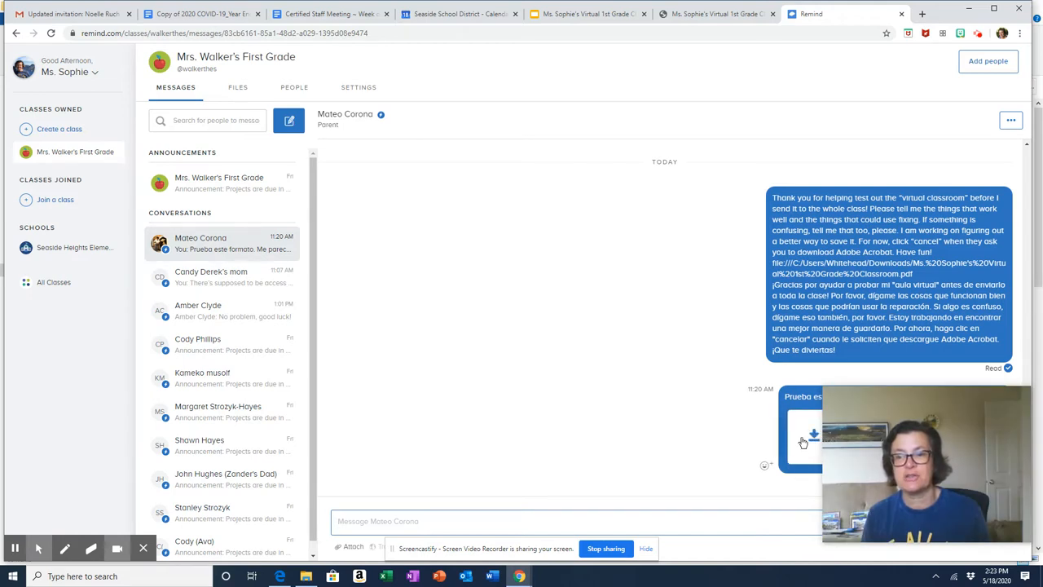
- Reopen the shared virtual classroom PDF from the file link in the parent message
{"action": "left_click", "coordinate": [812, 437]}
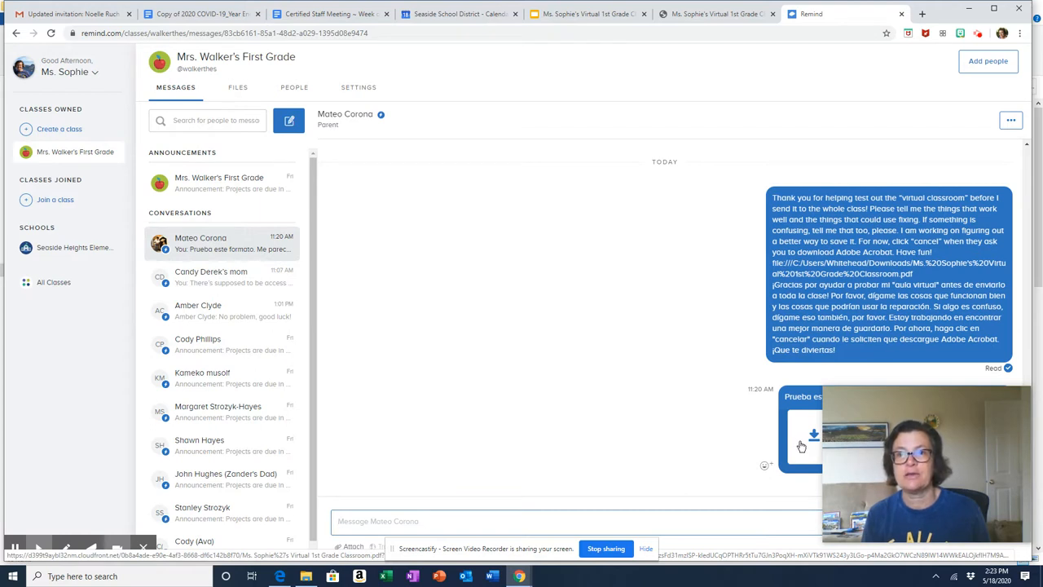
{"action": "left_click", "coordinate": [716, 14]}
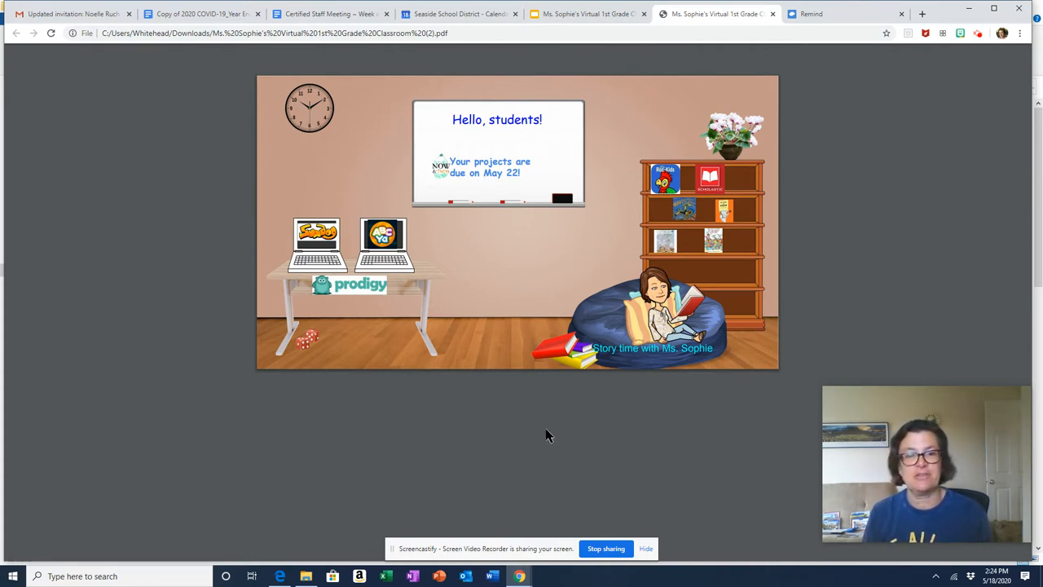
{"action": "mouse_move", "coordinate": [499, 443]}
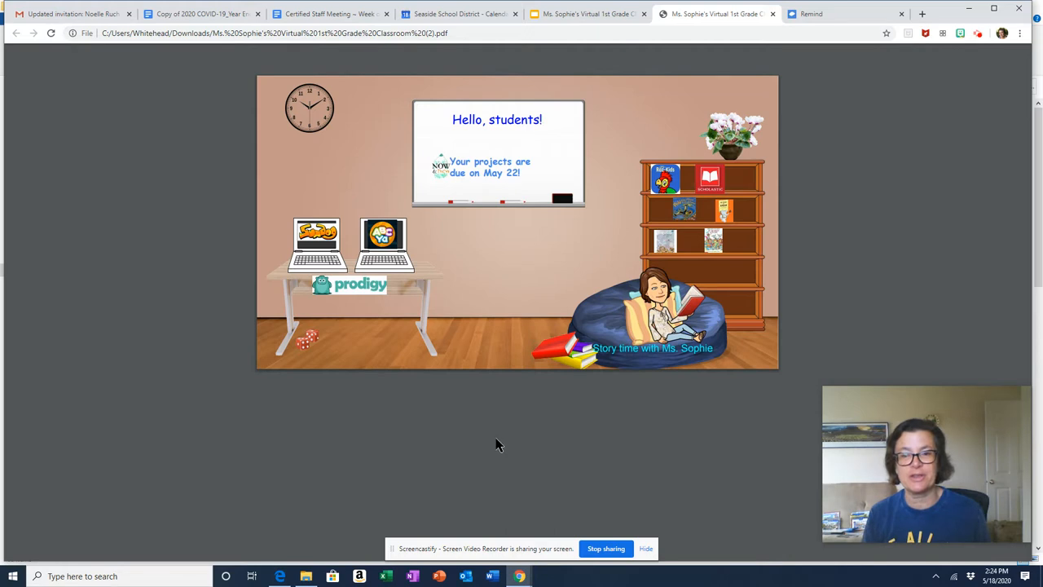
{"action": "mouse_move", "coordinate": [672, 443]}
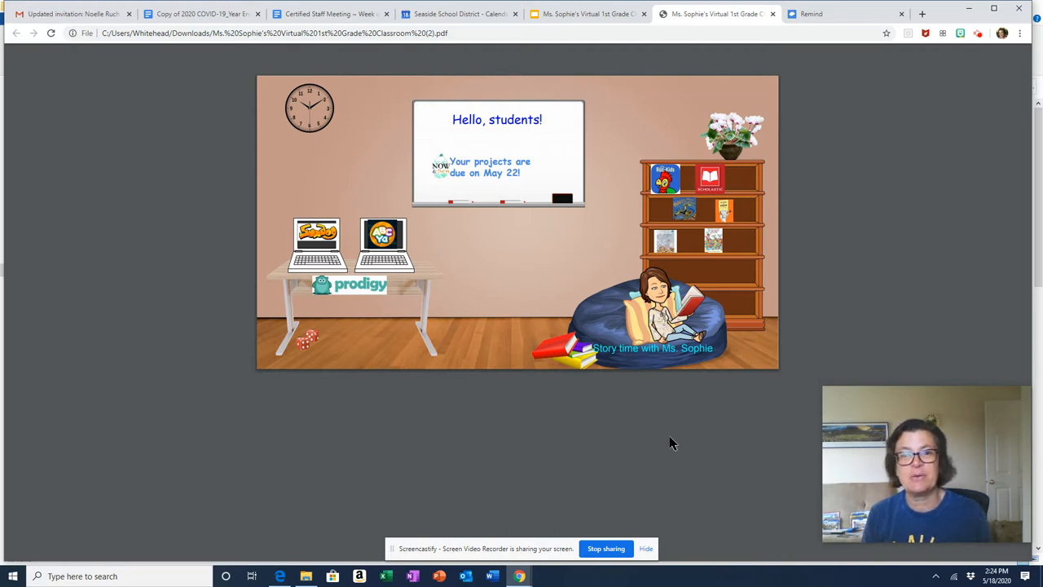
{"action": "mouse_move", "coordinate": [388, 120]}
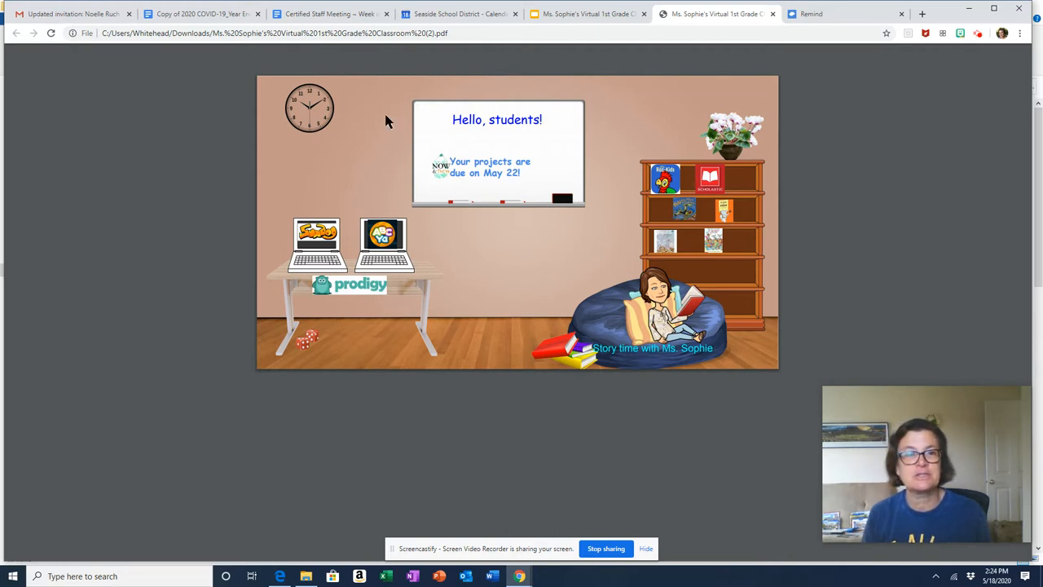
{"action": "mouse_move", "coordinate": [399, 170]}
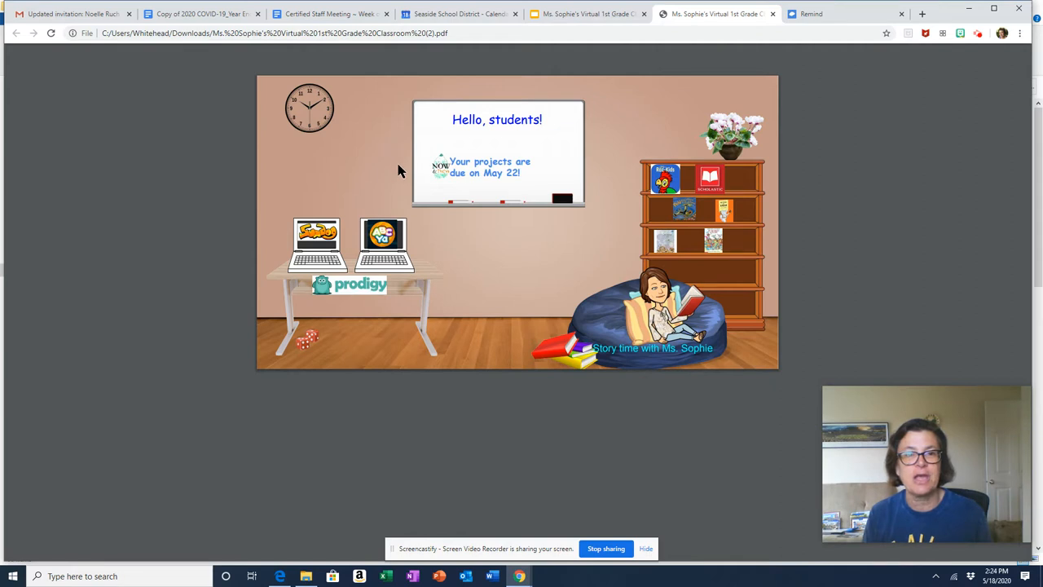
{"action": "mouse_move", "coordinate": [453, 208]}
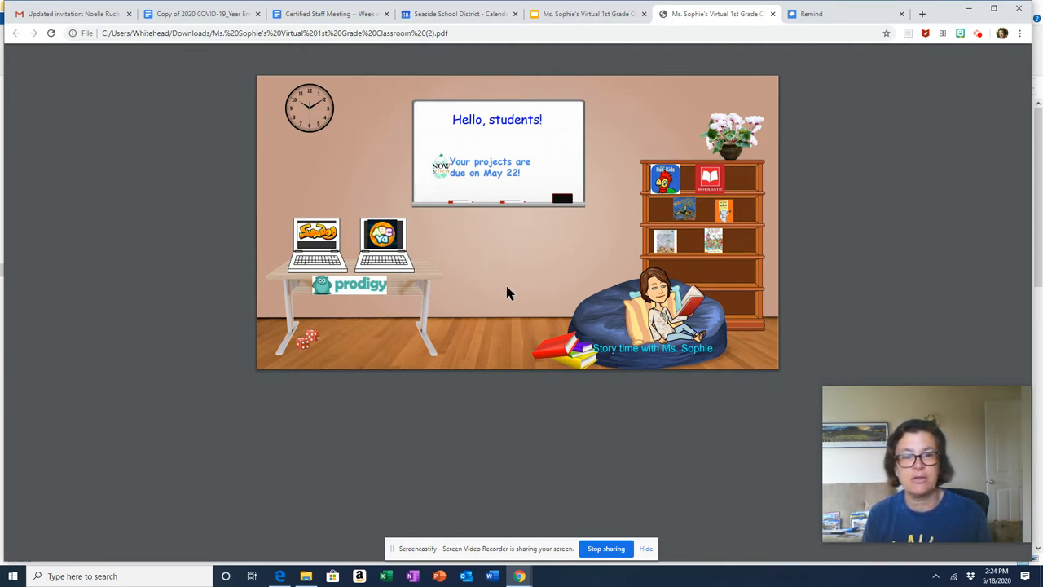
{"action": "mouse_move", "coordinate": [489, 274]}
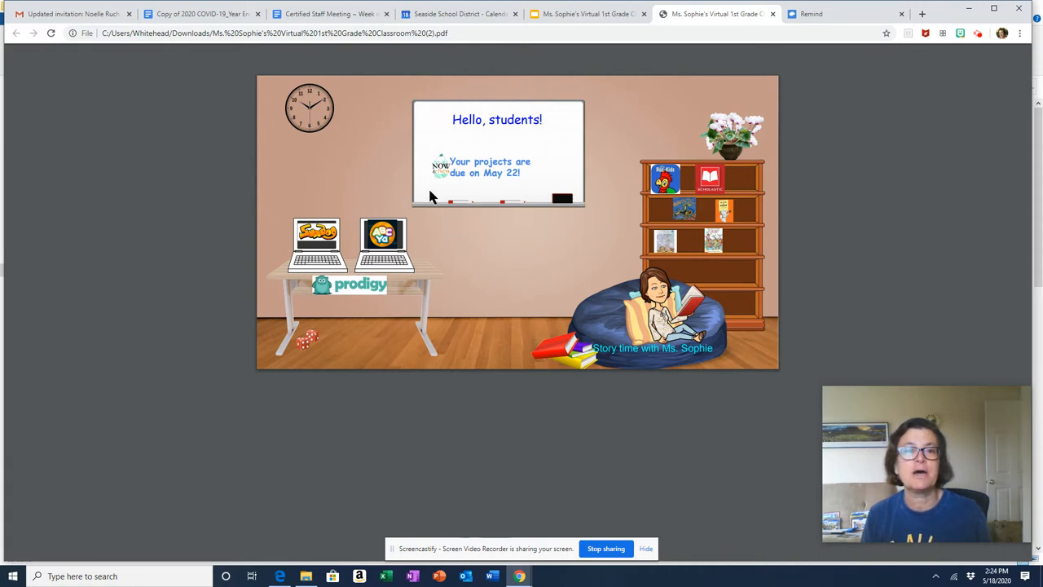
{"action": "mouse_move", "coordinate": [441, 177]}
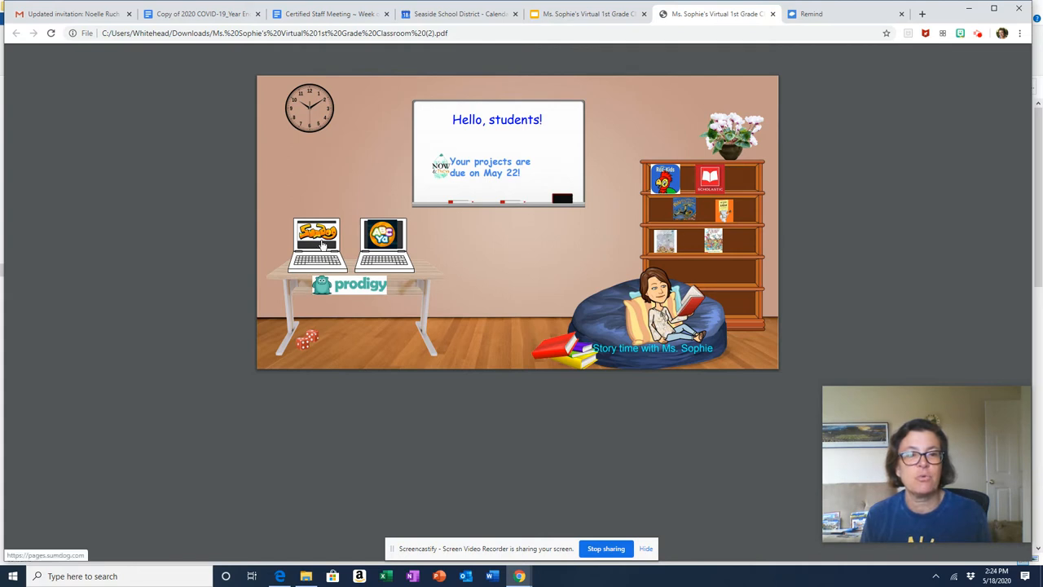
{"action": "mouse_move", "coordinate": [362, 297]}
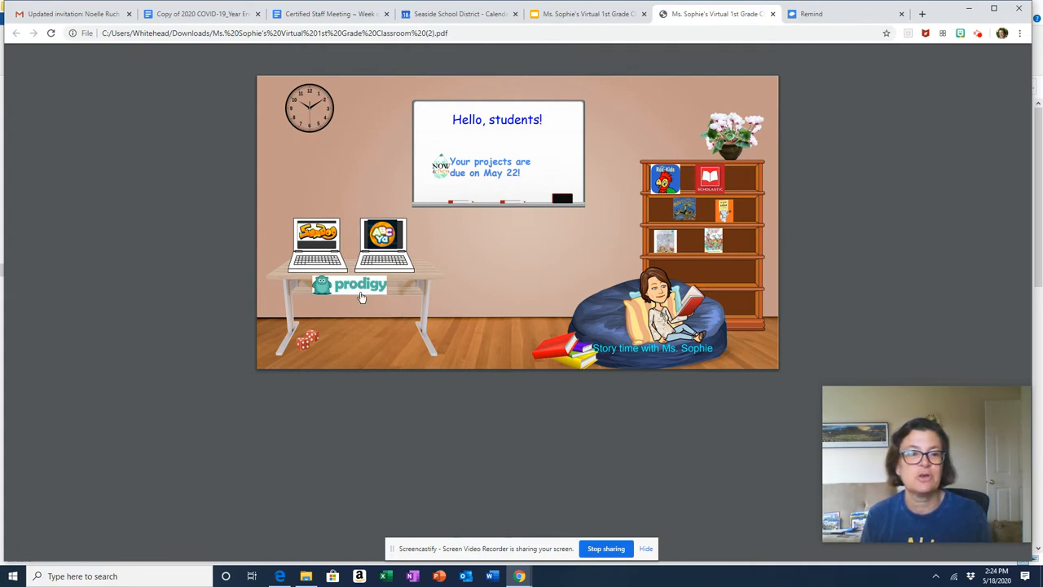
{"action": "mouse_move", "coordinate": [377, 335]}
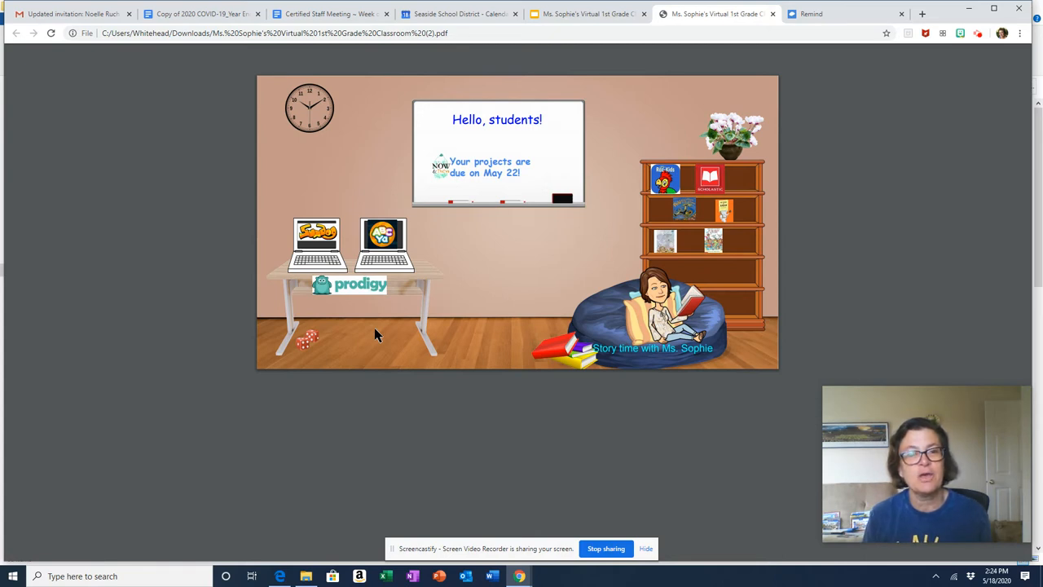
{"action": "mouse_move", "coordinate": [329, 375]}
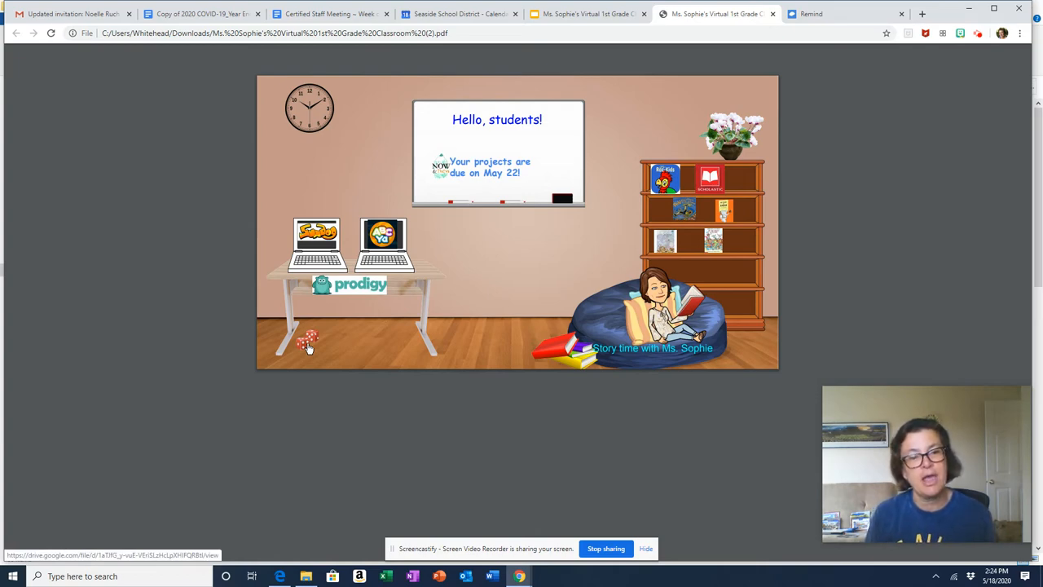
{"action": "mouse_move", "coordinate": [346, 302]}
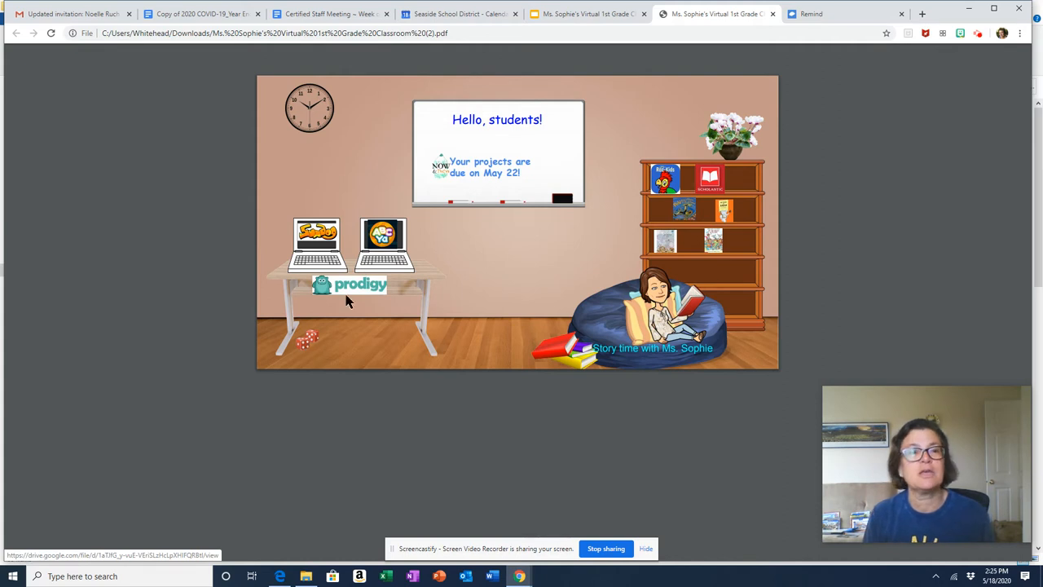
{"action": "mouse_move", "coordinate": [318, 114]}
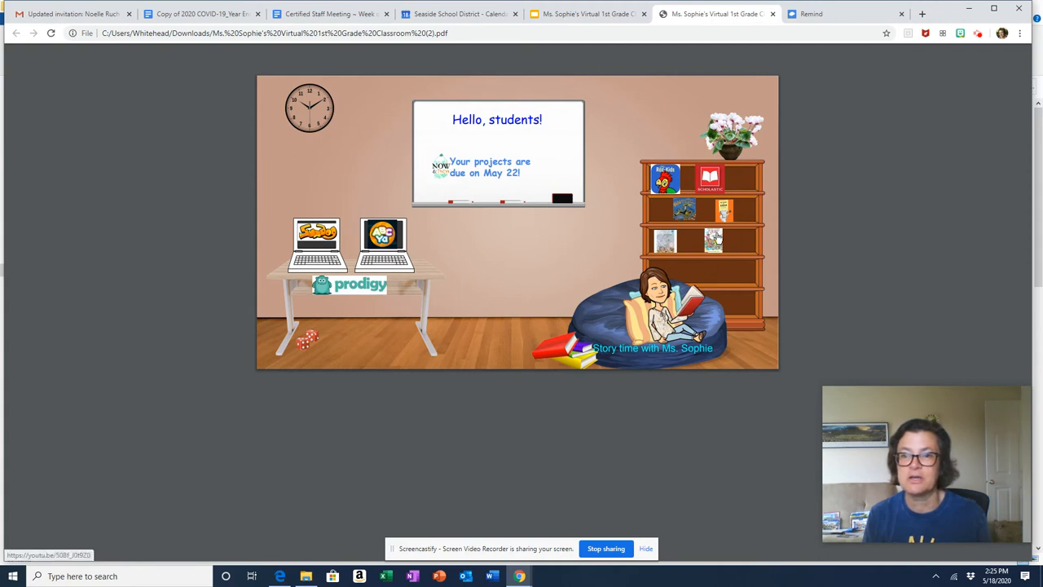
{"action": "mouse_move", "coordinate": [704, 202]}
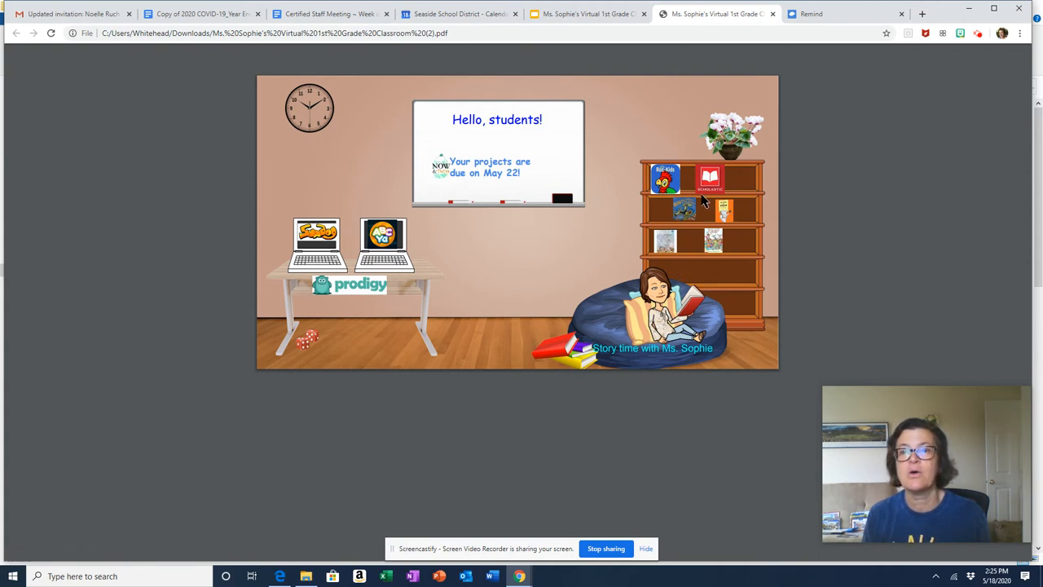
{"action": "mouse_move", "coordinate": [644, 221]}
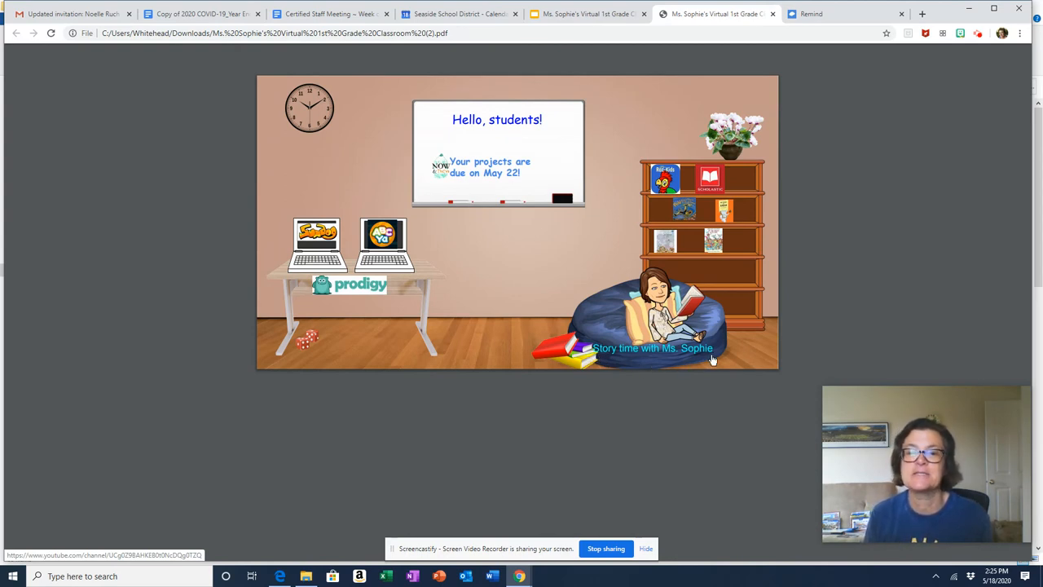
{"action": "mouse_move", "coordinate": [616, 368]}
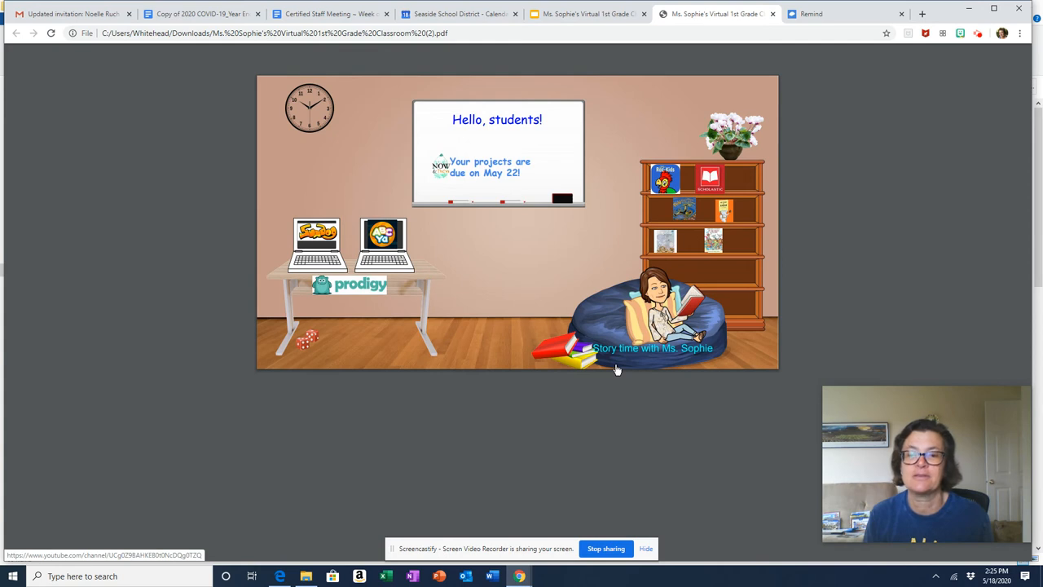
{"action": "mouse_move", "coordinate": [528, 388]}
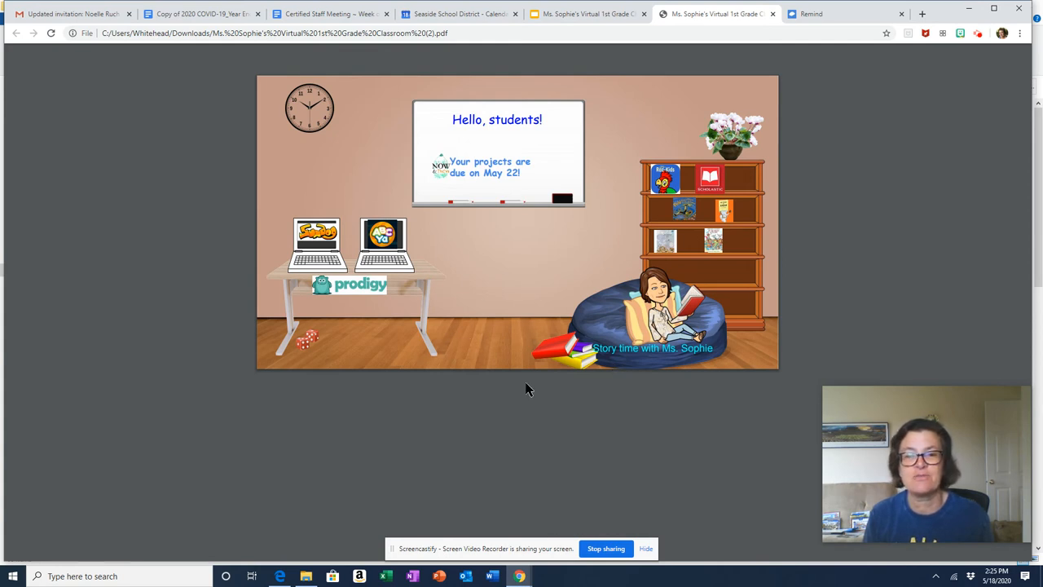
{"action": "mouse_move", "coordinate": [509, 316]}
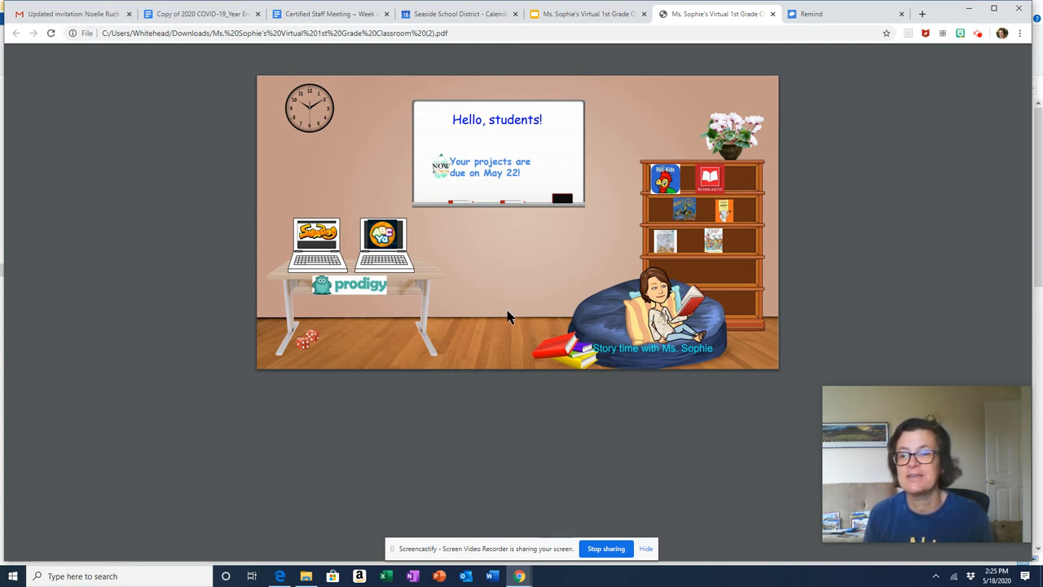
{"action": "mouse_move", "coordinate": [503, 319]}
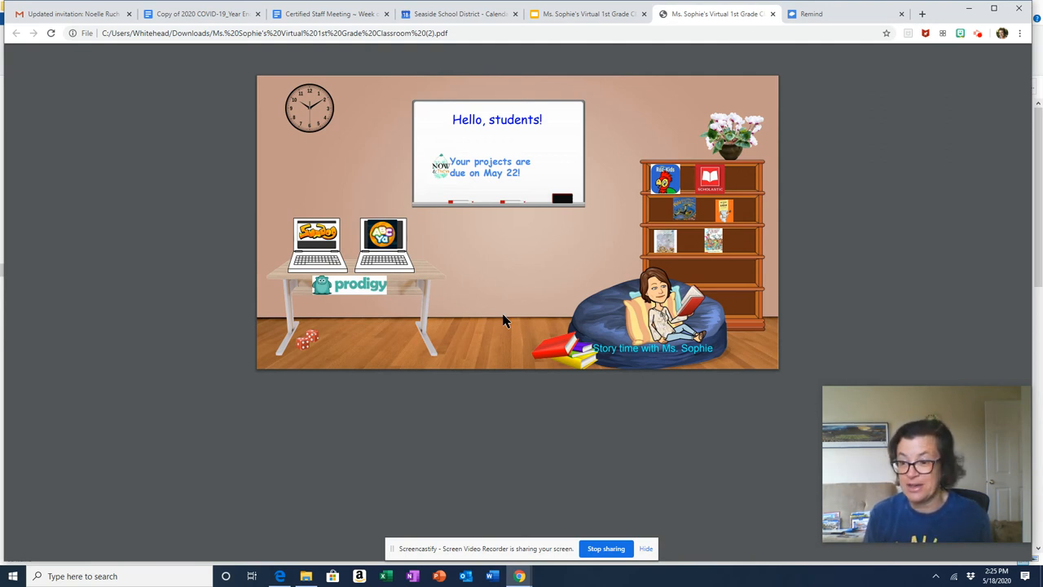
{"action": "mouse_move", "coordinate": [502, 318]}
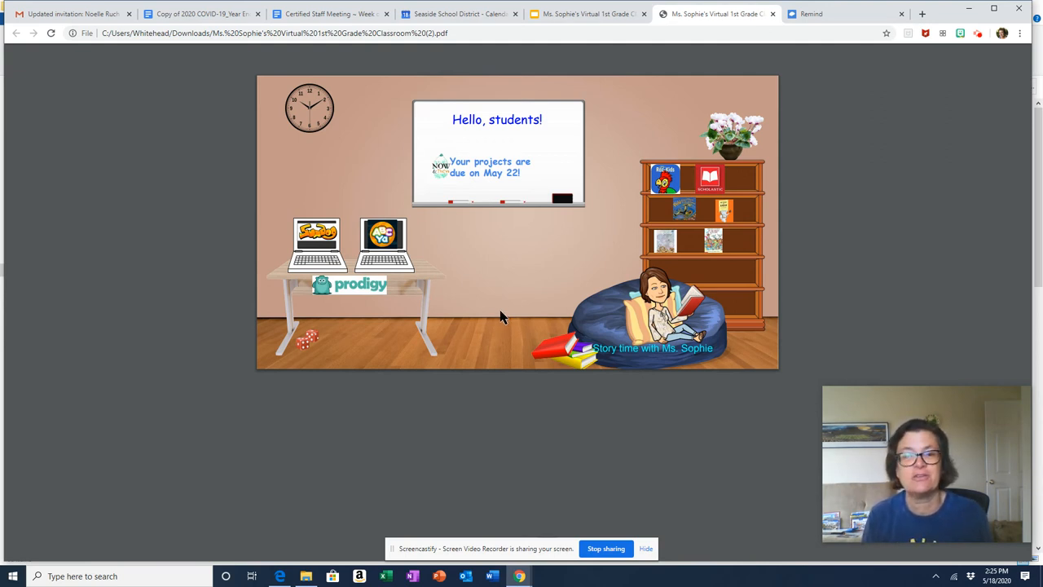